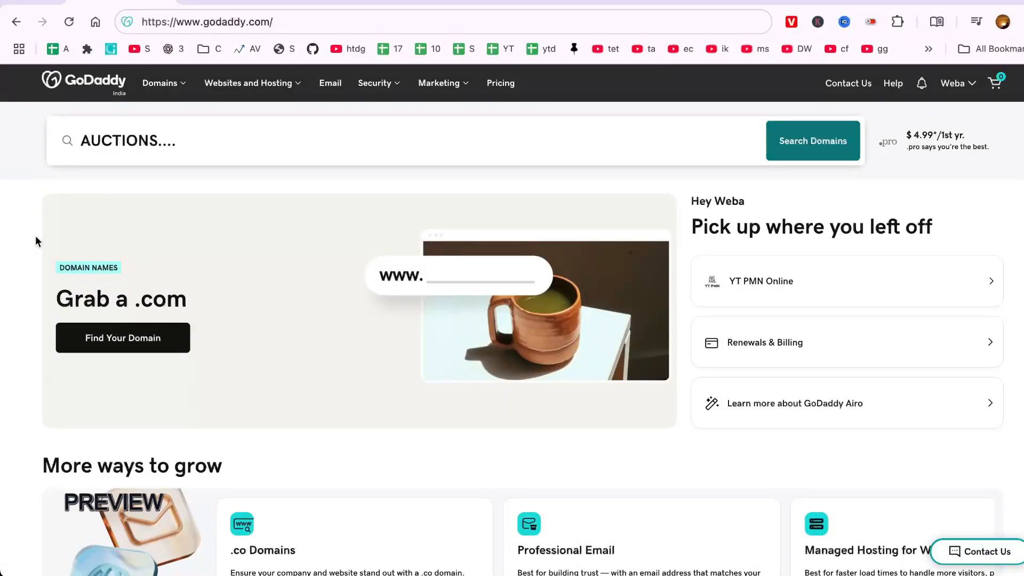
Step: Scroll the GoDaddy SSO sign-in page until the username and password are filled in
scroll(down, 3)
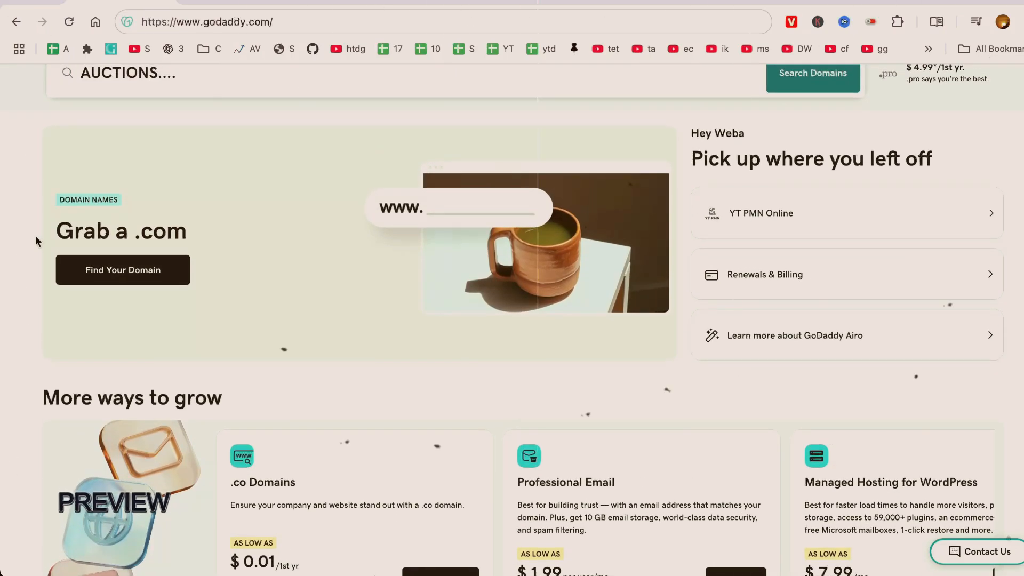
scroll(up, 3)
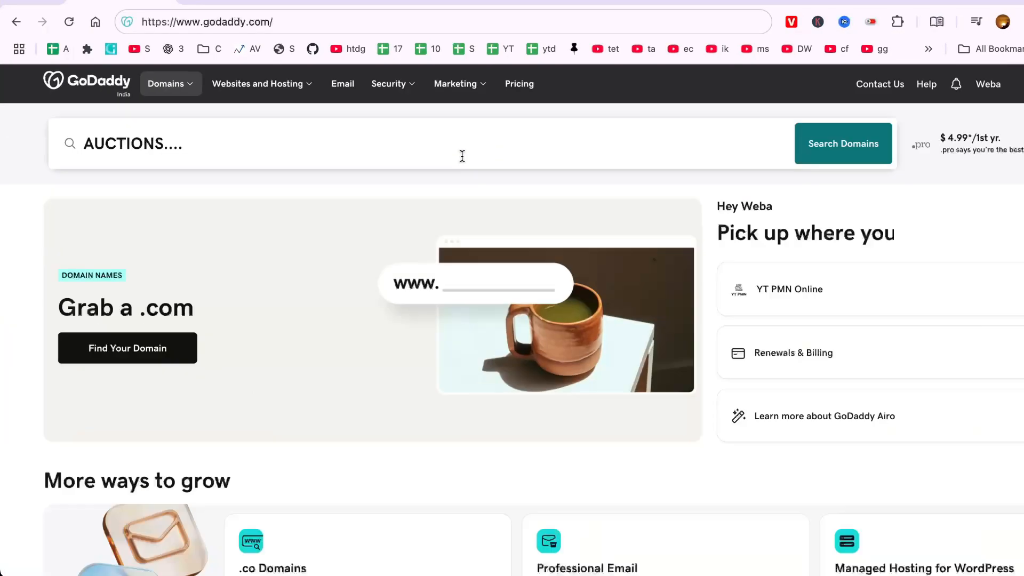
click(165, 83)
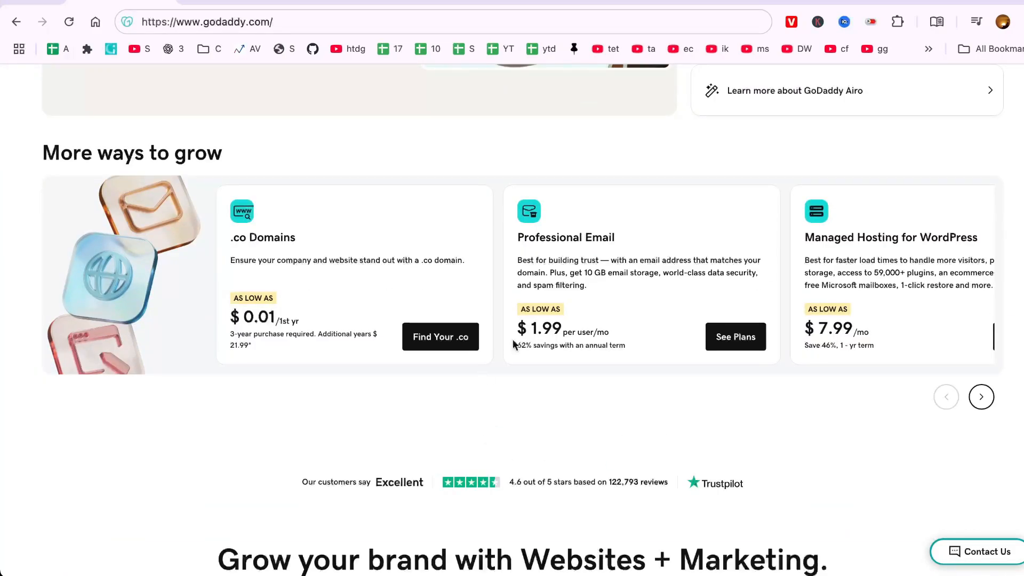
scroll(down, 3)
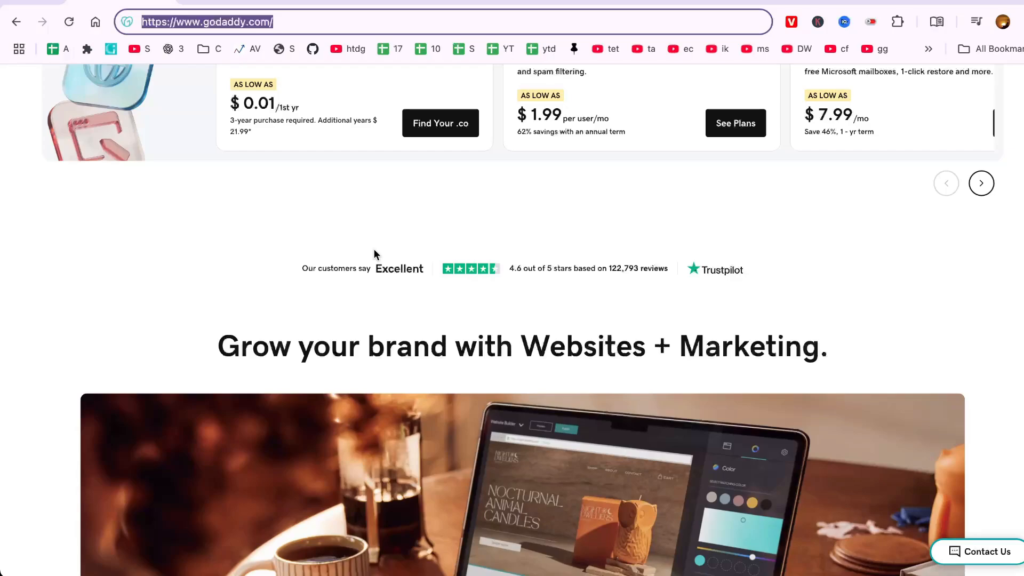
mouse_move(381, 235)
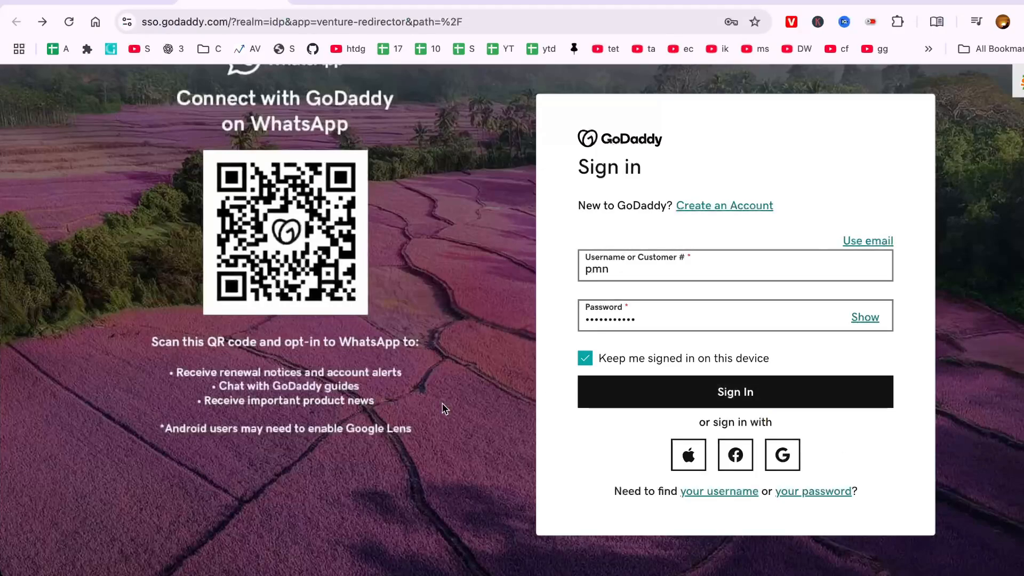
mouse_move(274, 117)
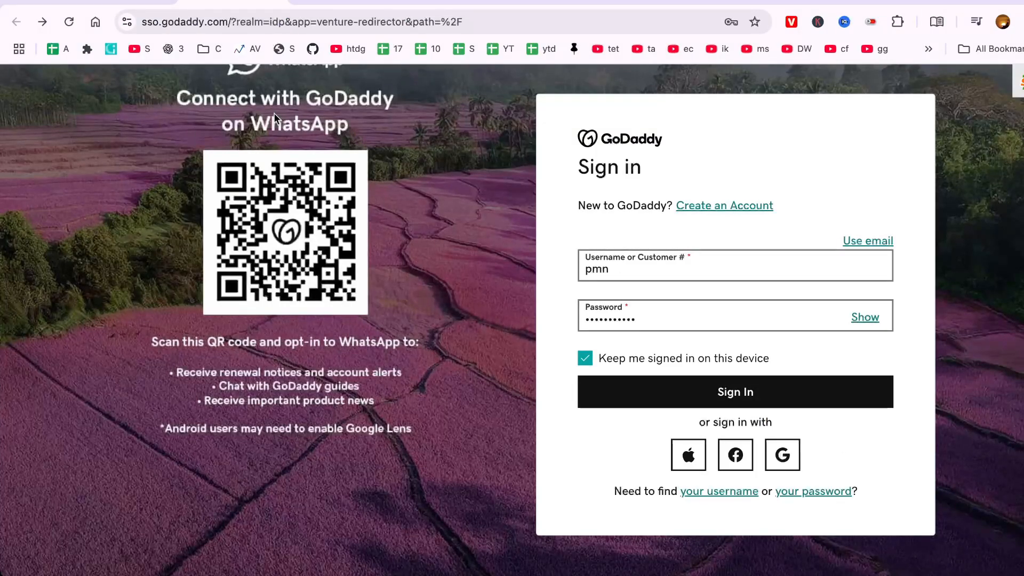
mouse_move(651, 381)
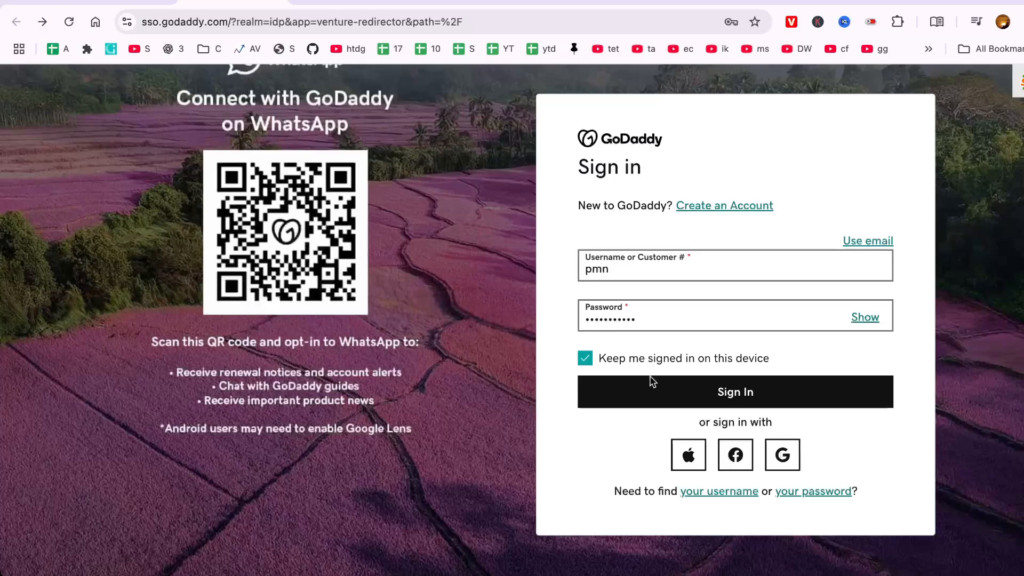
mouse_move(734, 300)
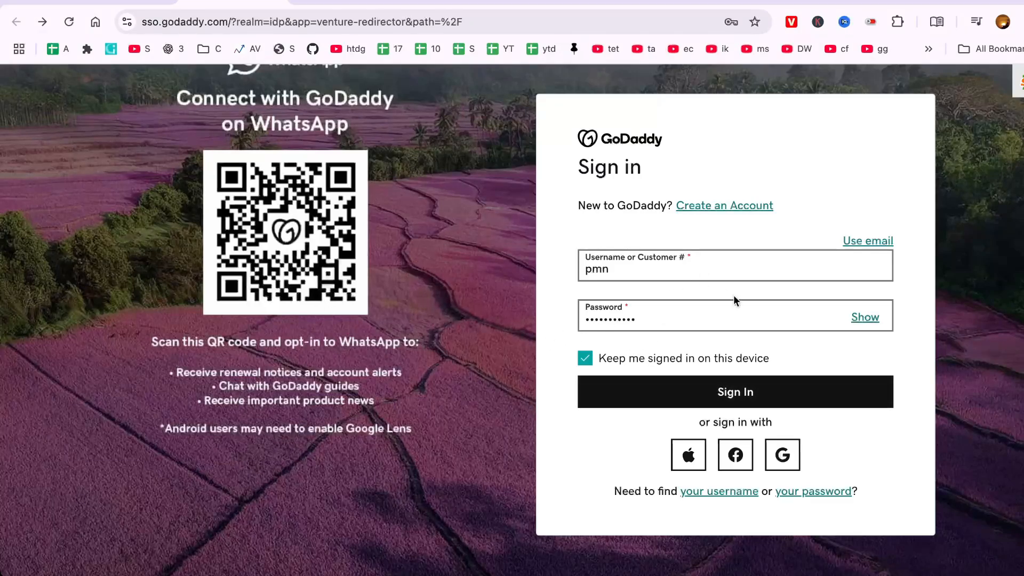
Step: Sign in, glance at the Domains switcher without changing it, then go to the products overview
click(734, 392)
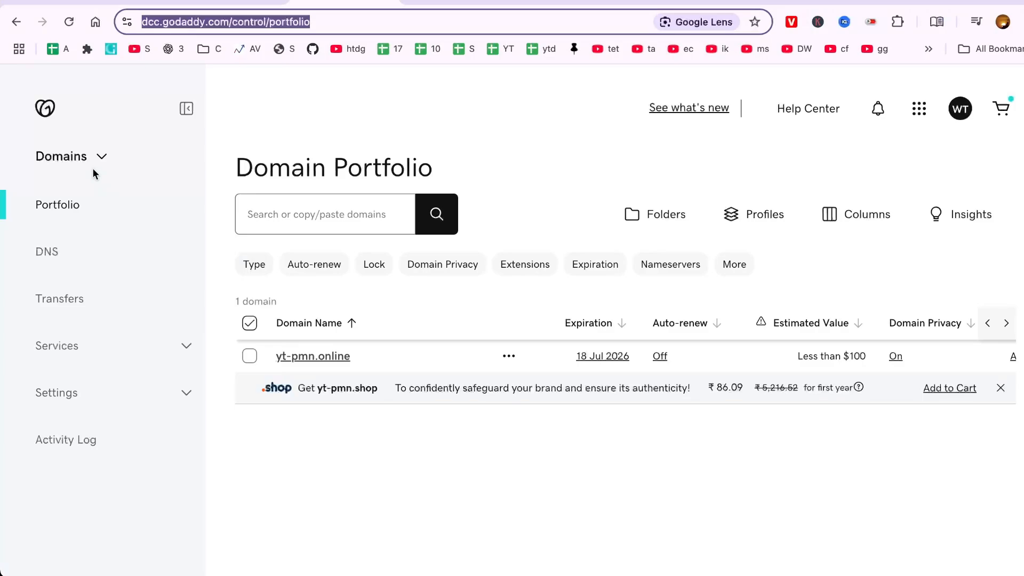
click(61, 156)
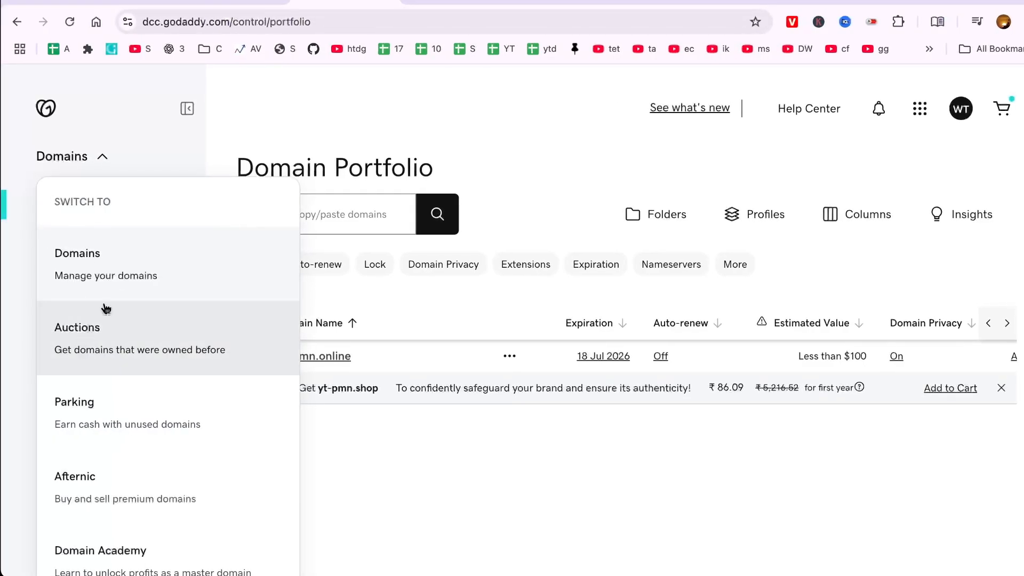
click(61, 155)
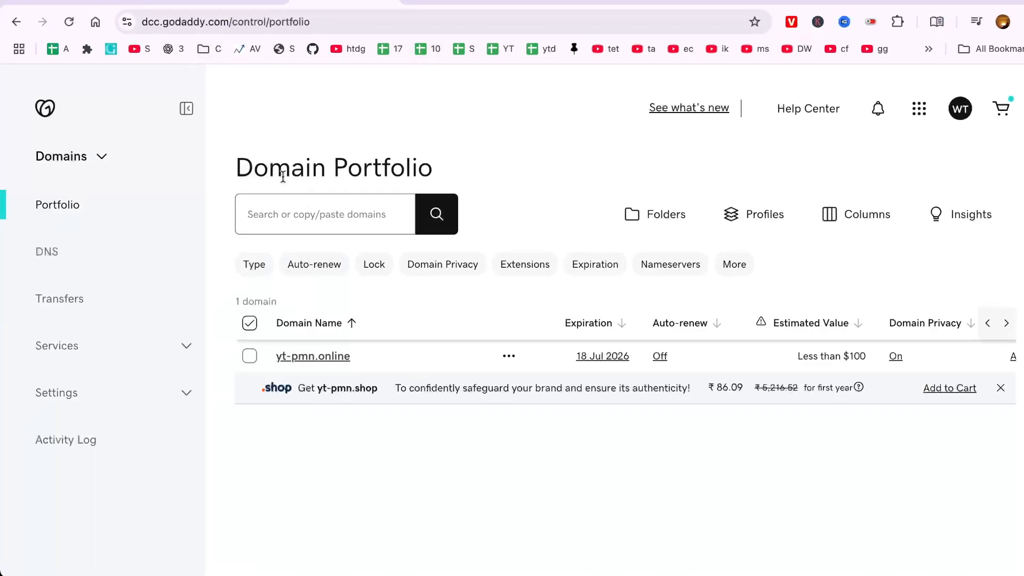
click(959, 107)
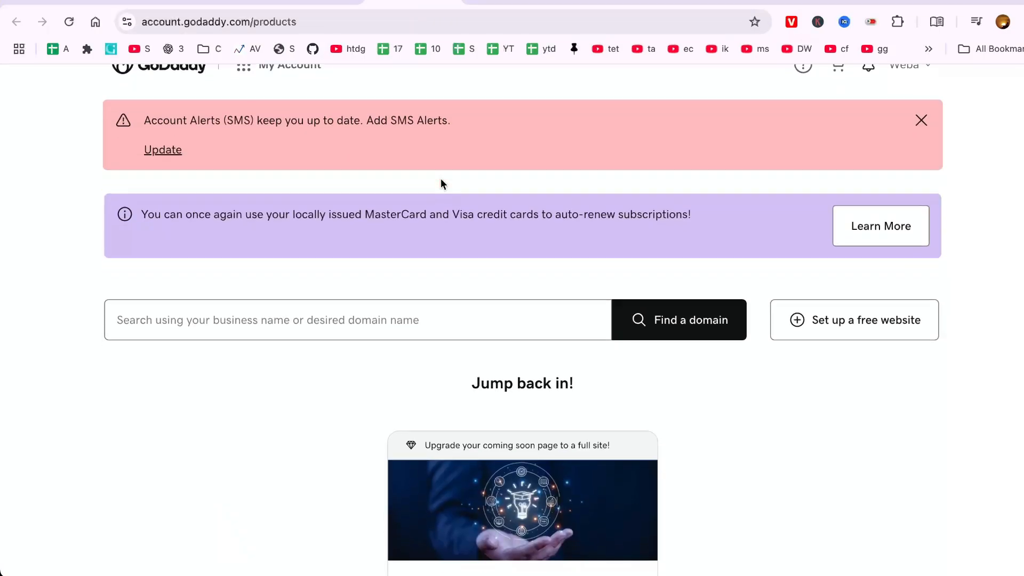
Step: Navigate through the My Account menu and Additional Products to the Domain Transfer page
click(242, 88)
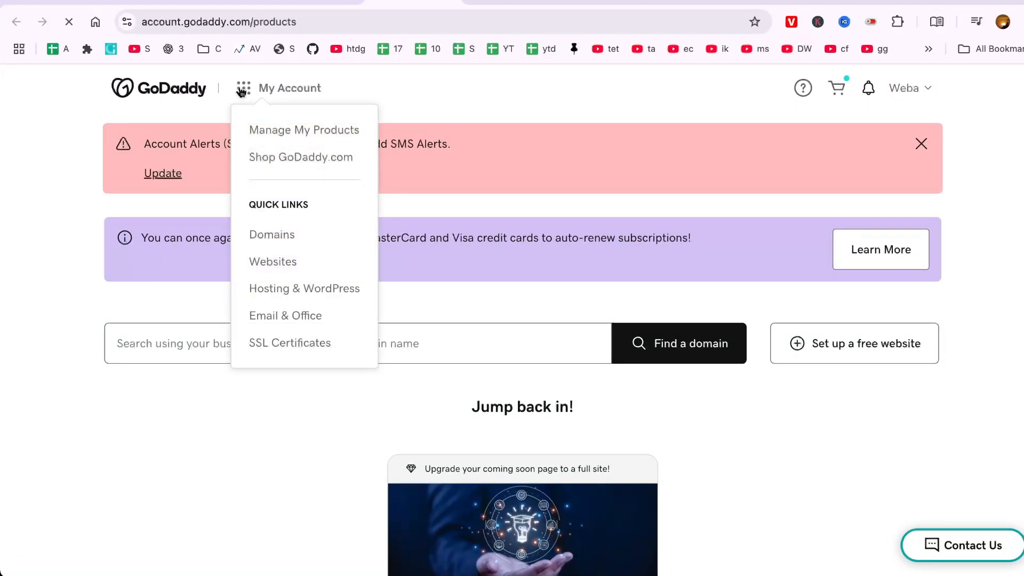
click(302, 129)
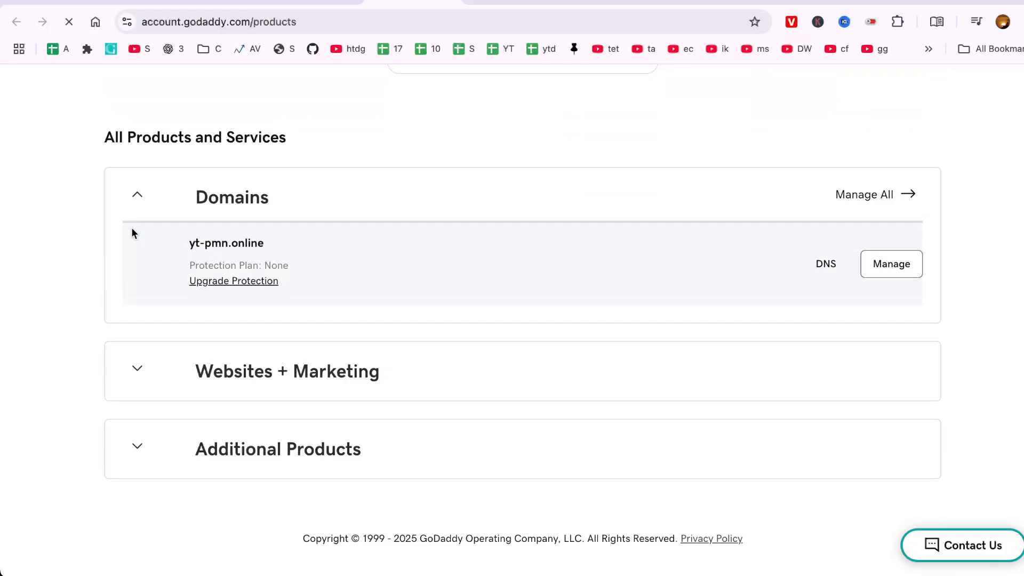
double_click(194, 137)
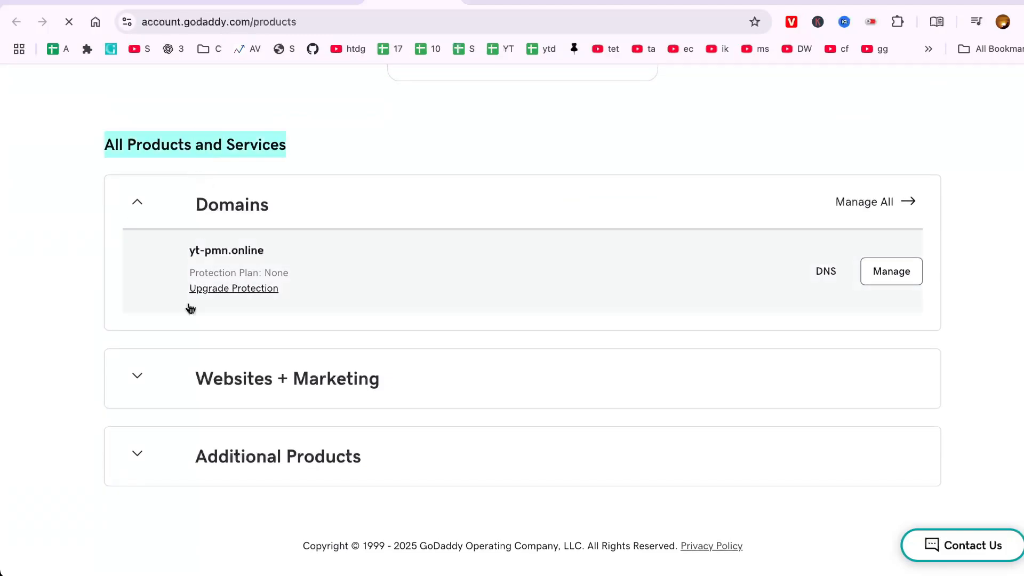
click(137, 456)
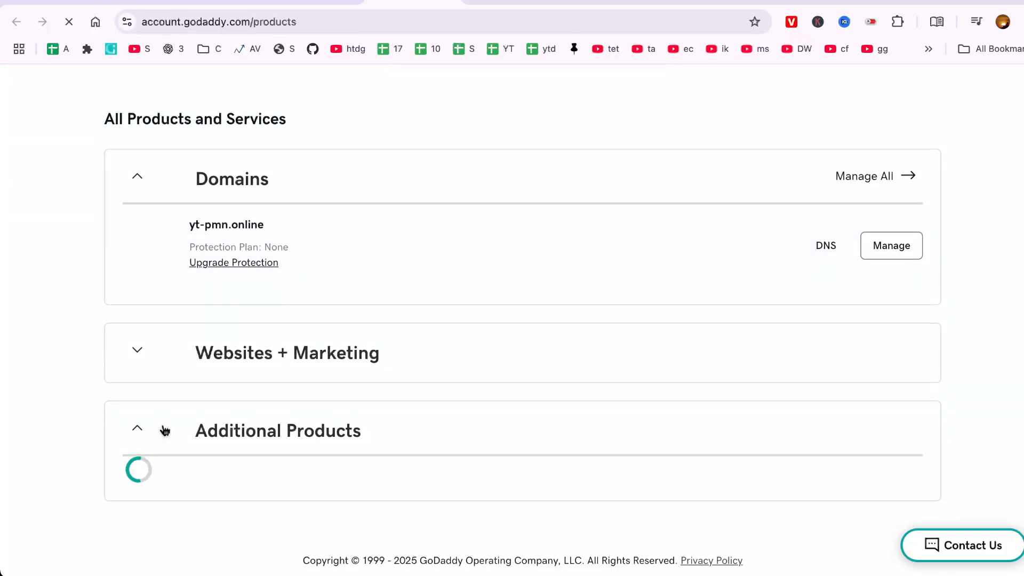
click(891, 245)
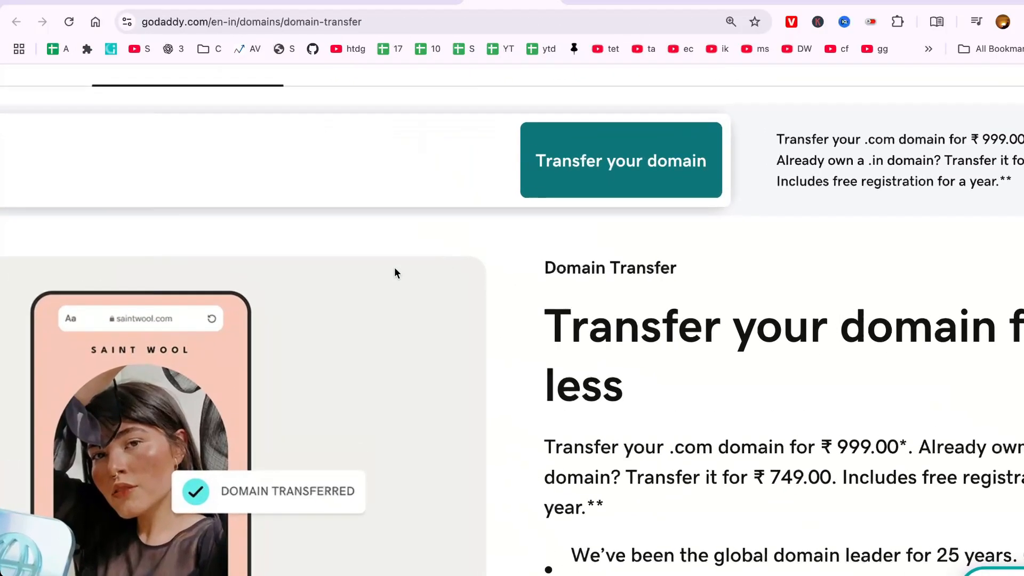
Step: Scroll the Domain Transfer page and choose Transfer Domains in Bulk
scroll(up, 3)
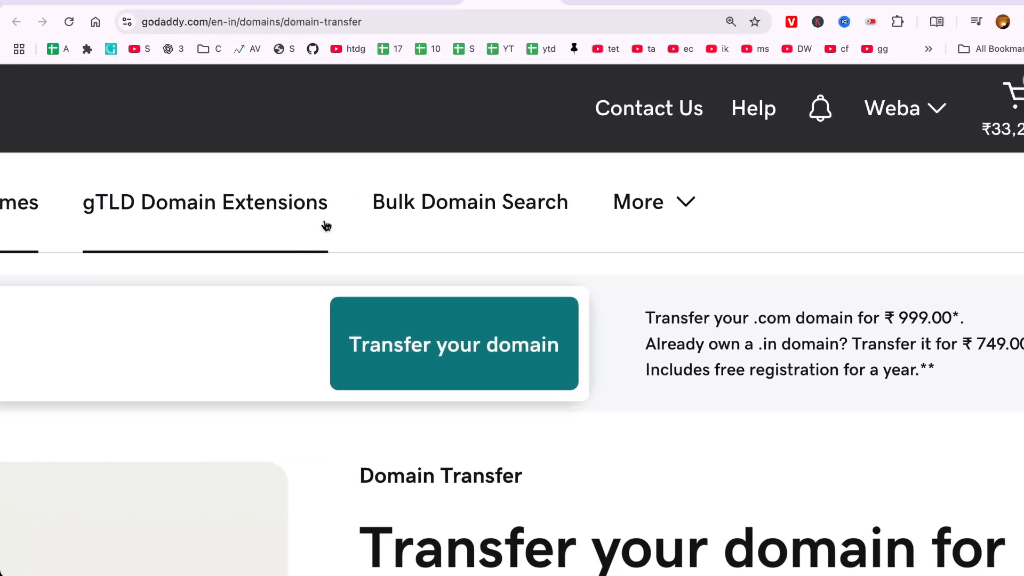
scroll(down, 3)
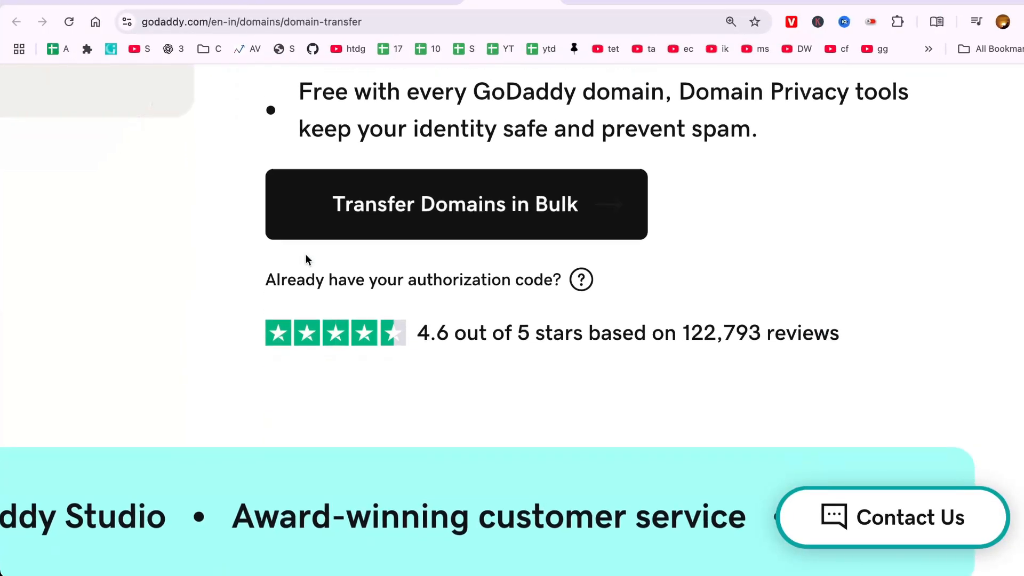
click(456, 204)
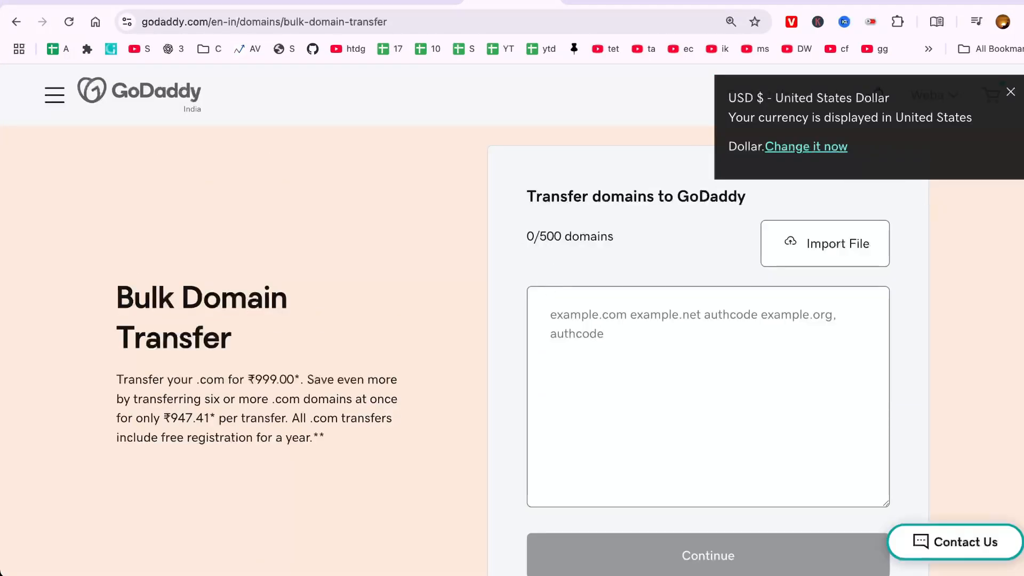
Step: Enter rochell11.com in the bulk transfer form and submit it for validation
click(1010, 91)
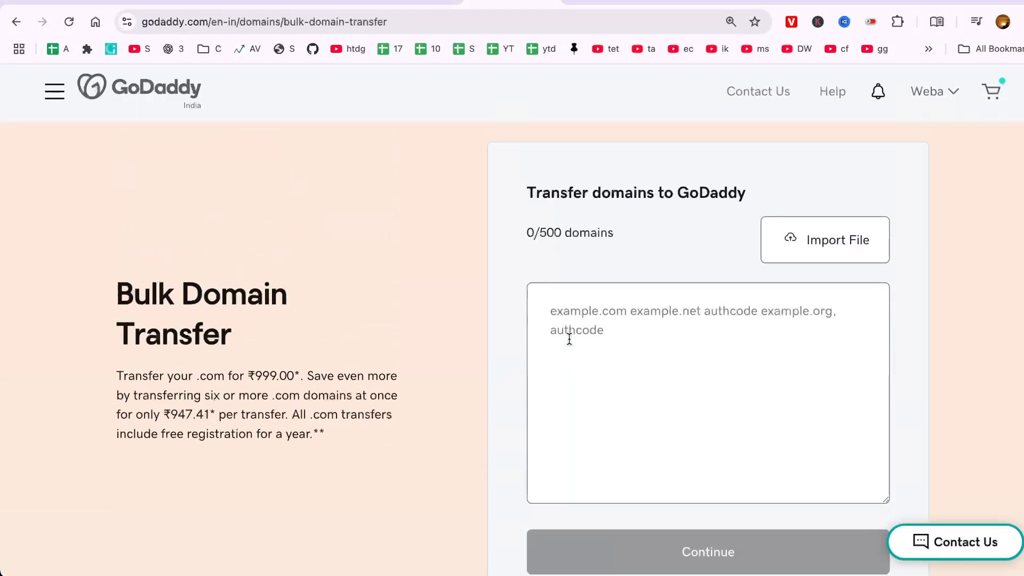
text(roch)
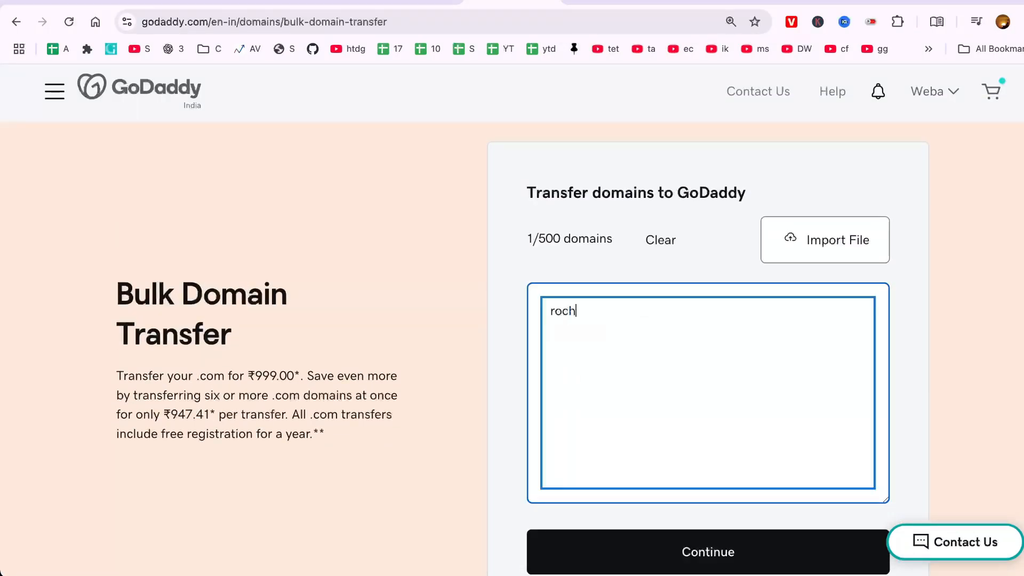
text(ell11.com)
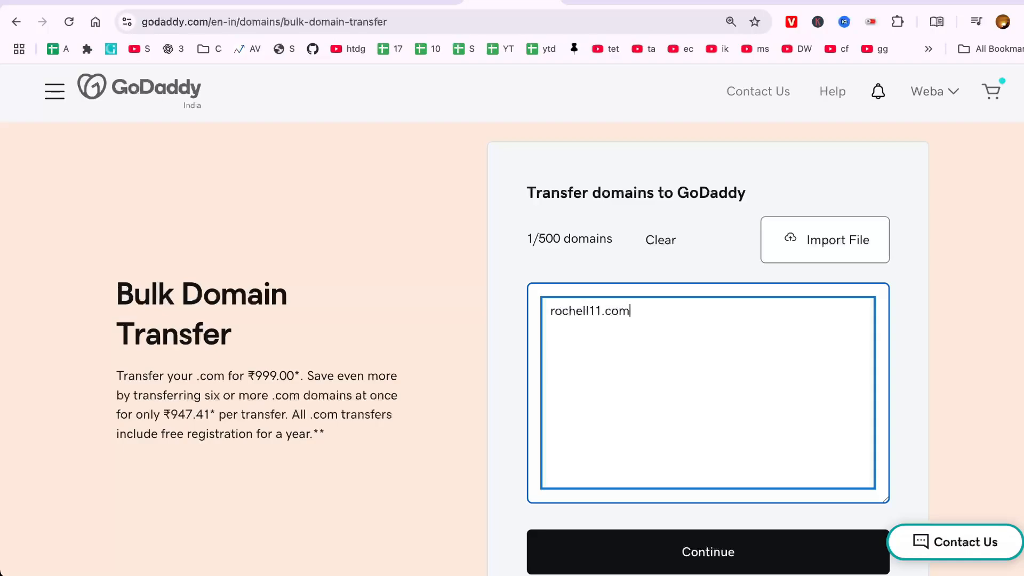
scroll(down, 3)
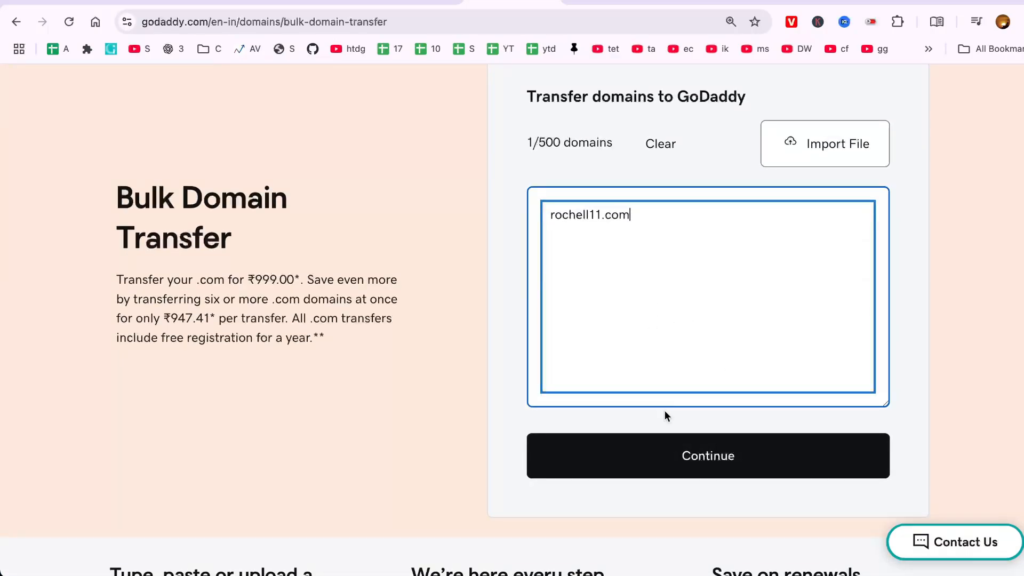
click(707, 455)
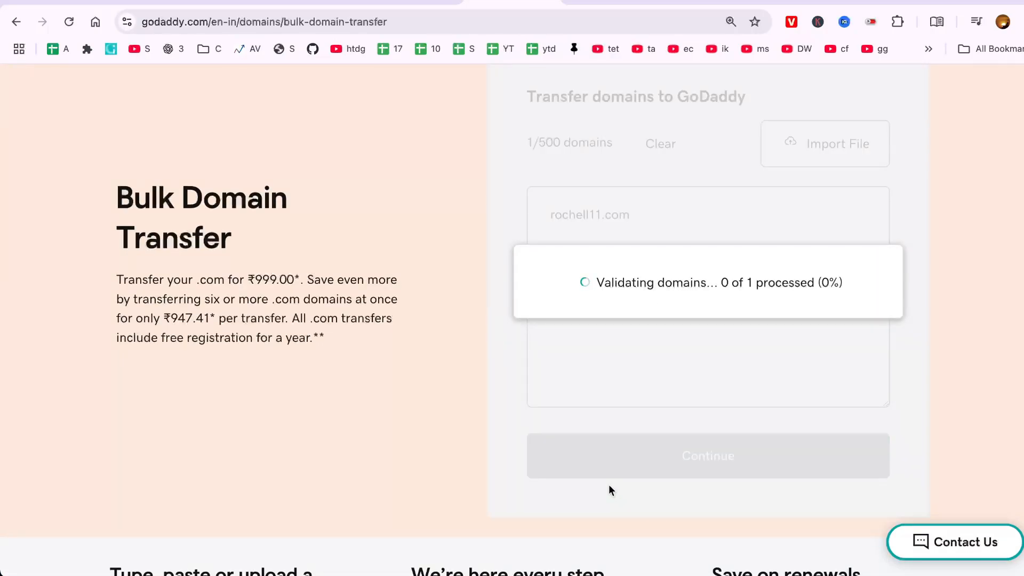
click(707, 456)
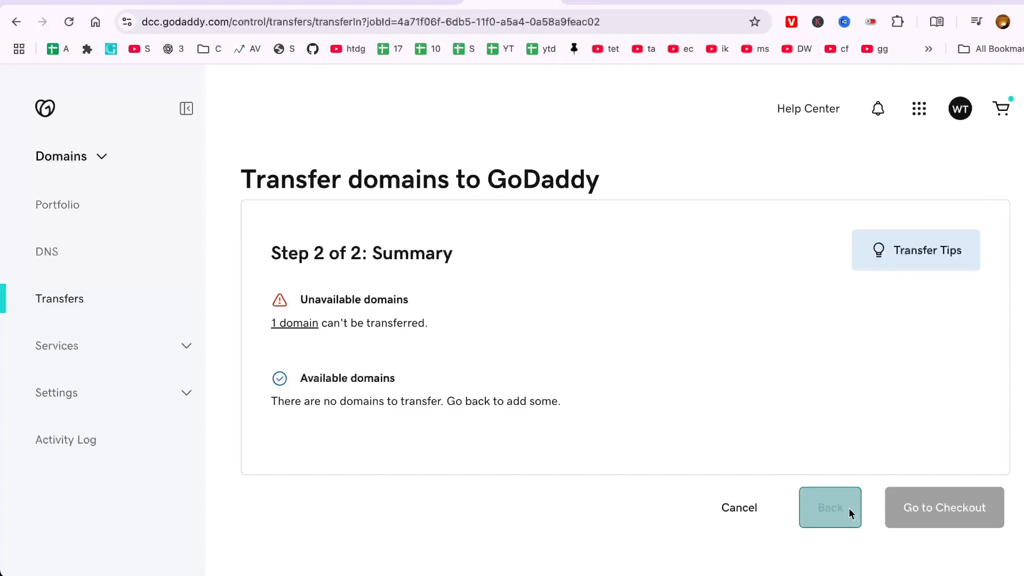
Step: Go back, swap the domain for pmntechfix.nl, validate it, and head to checkout
click(830, 507)
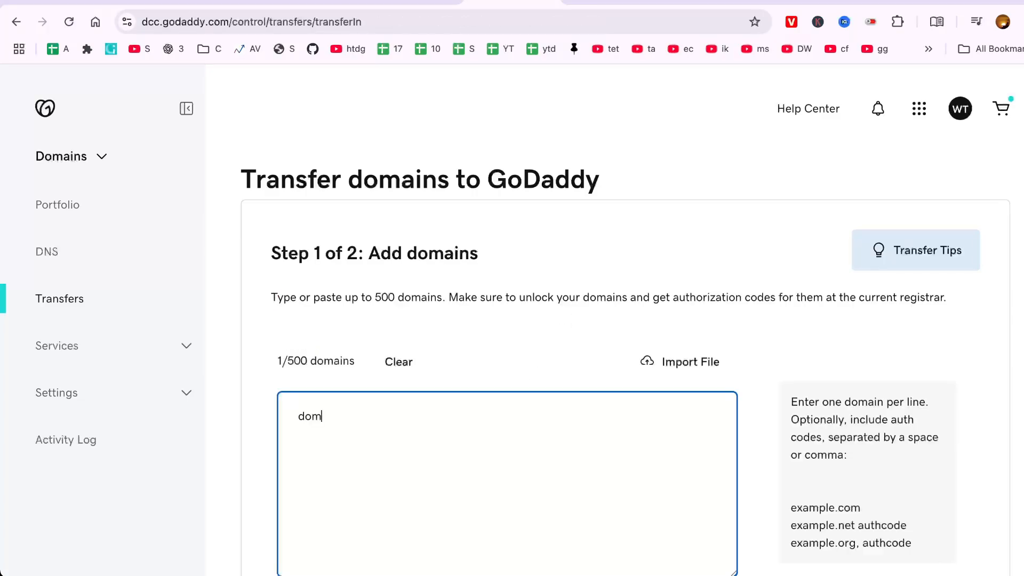
text(ain.com)
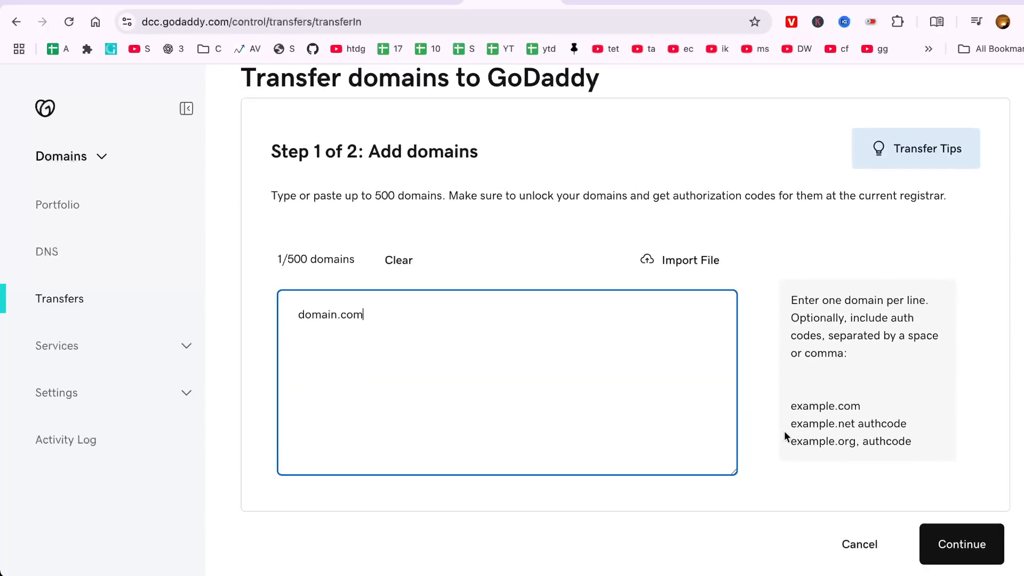
text(pmno)
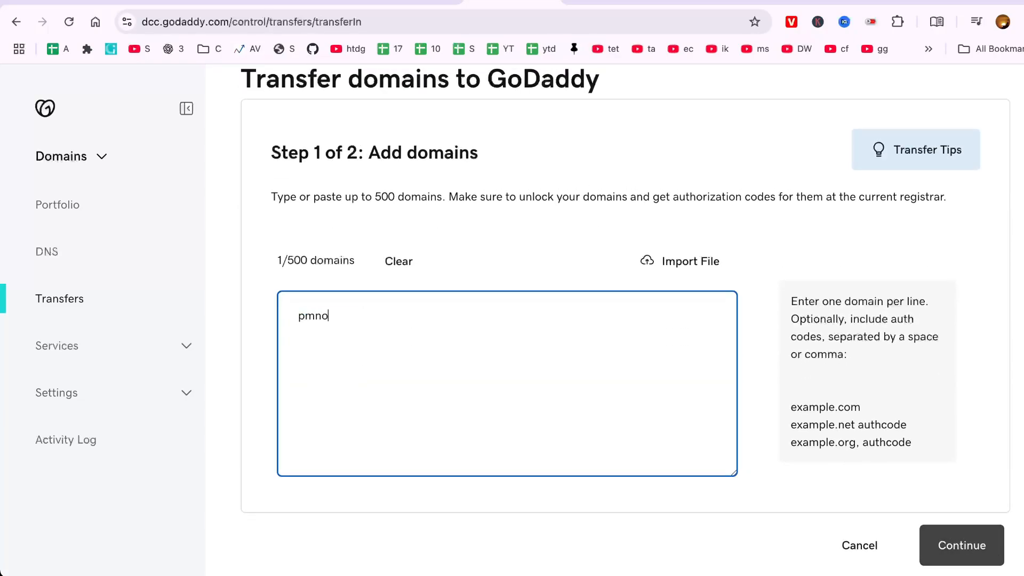
text(nline)
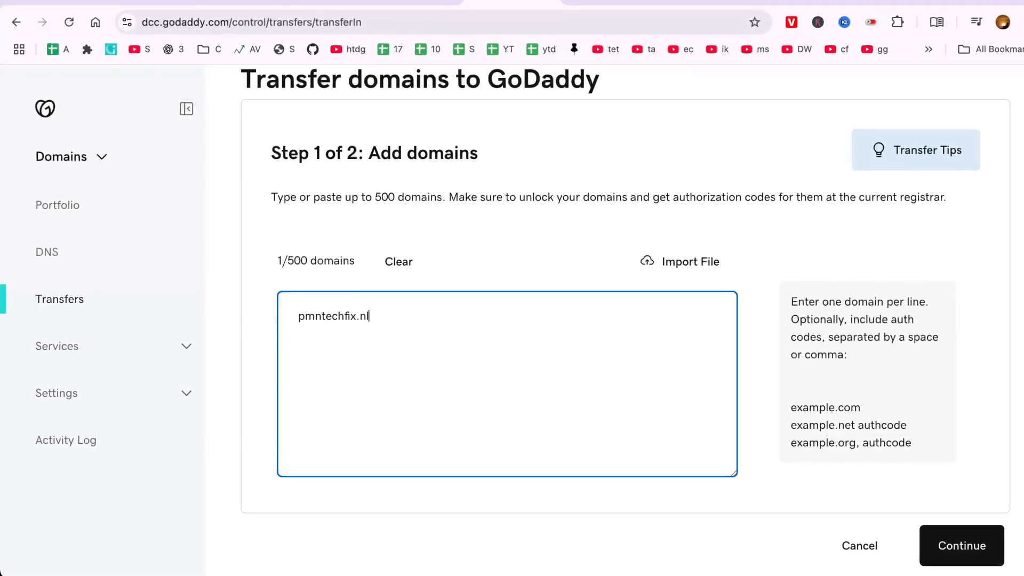
click(960, 545)
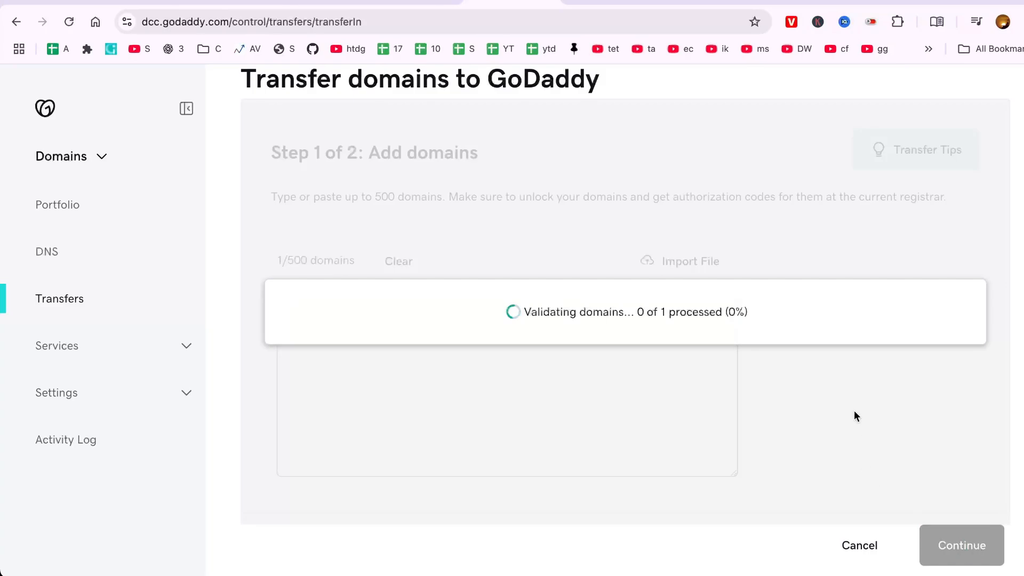
click(960, 545)
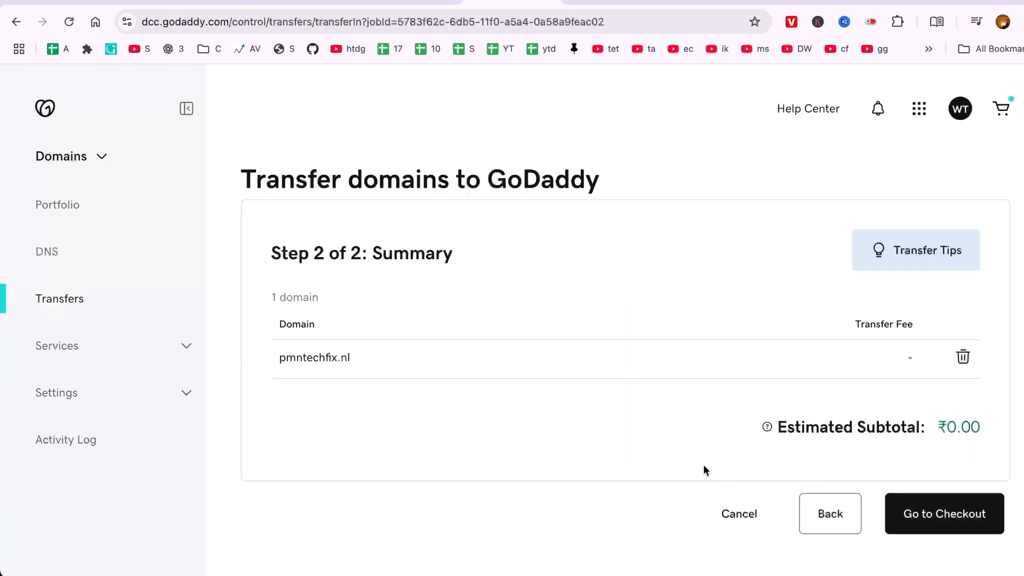
mouse_move(954, 428)
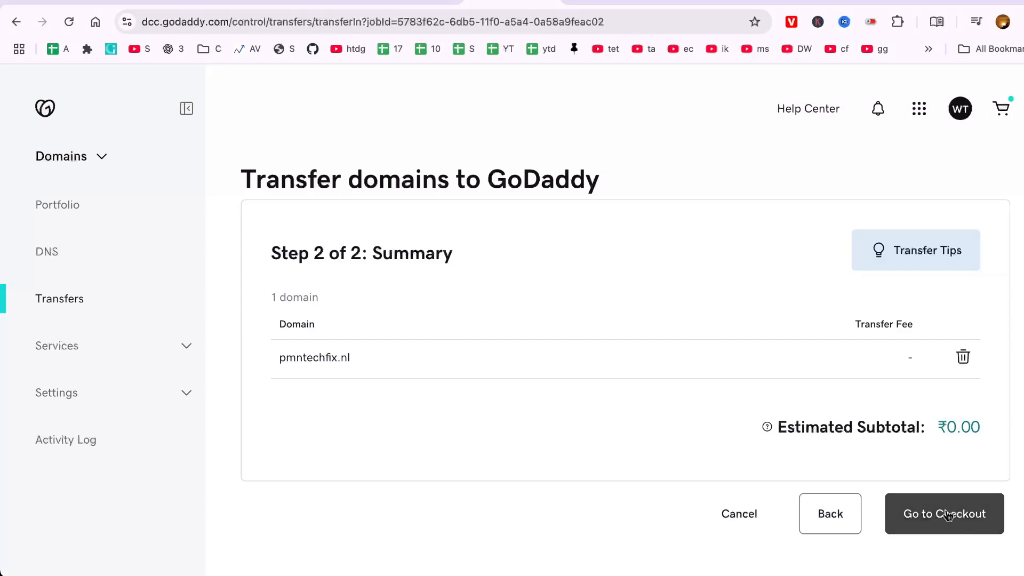
click(943, 513)
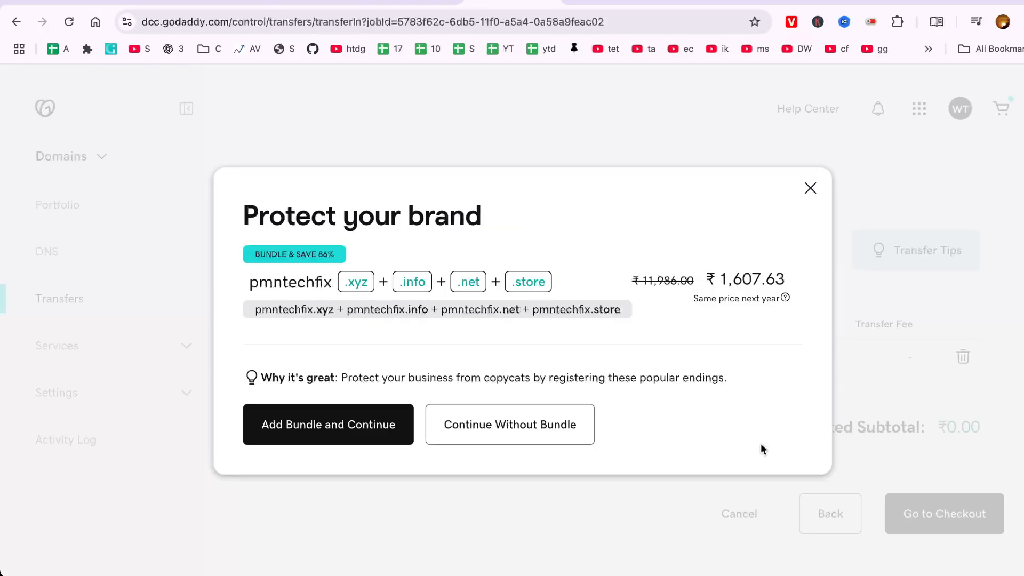
mouse_move(509, 424)
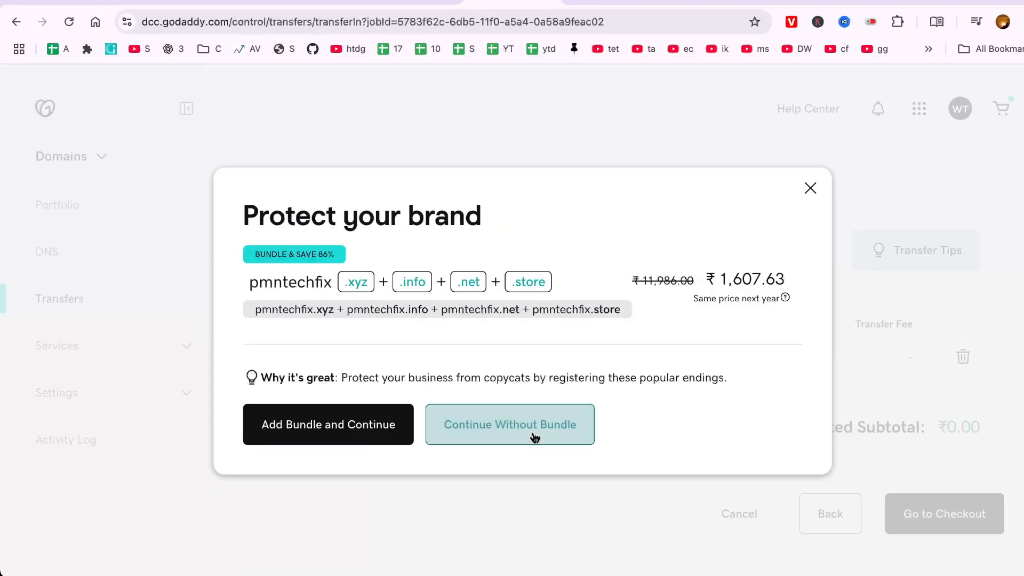
Step: Decline the 'Protect your brand' bundle with Continue Without Bundle
click(509, 424)
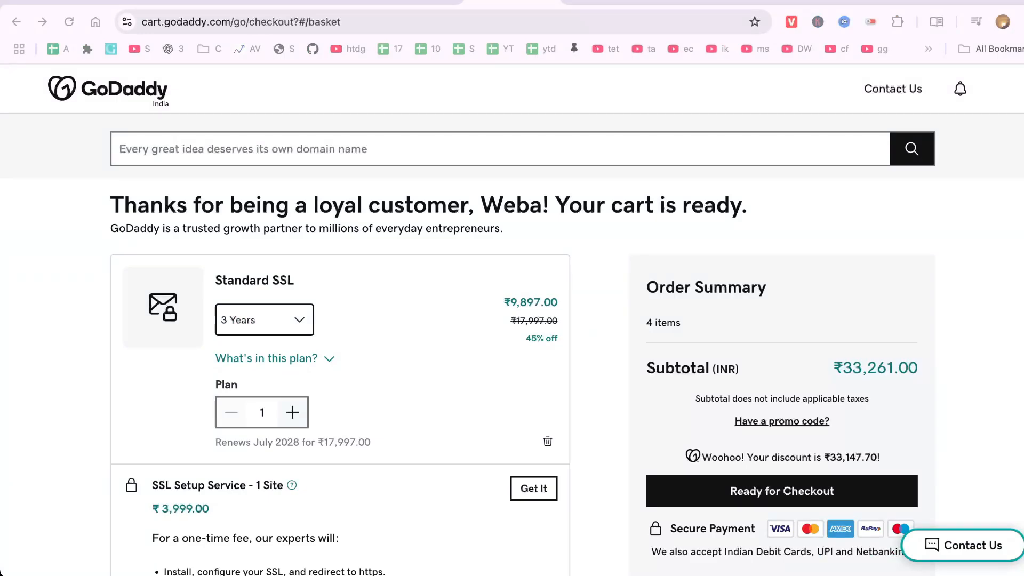
mouse_move(602, 453)
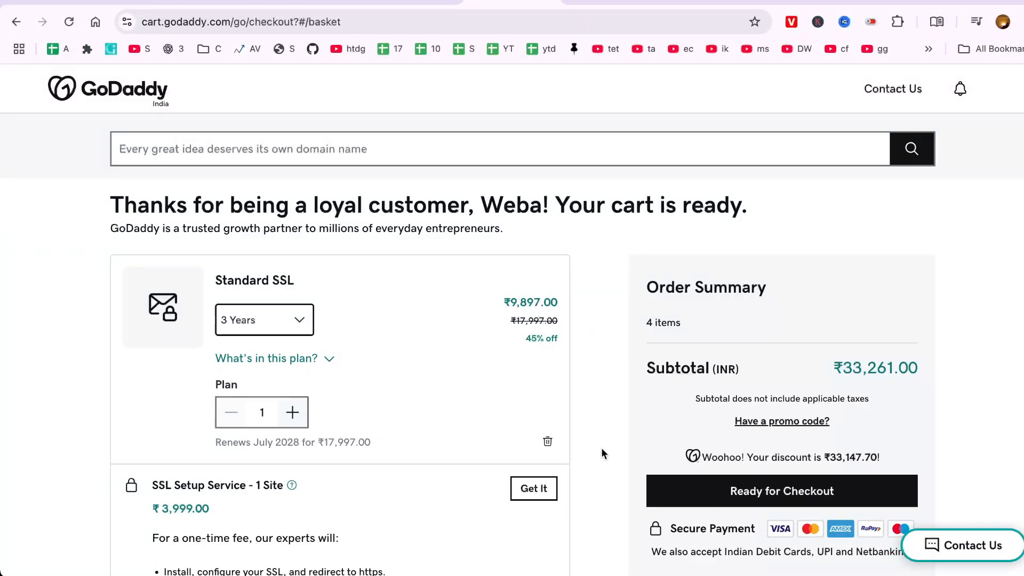
Step: Scroll through the checkout basket to confirm 1 item, pmntechfix.nl, at ₹0.00 subtotal
scroll(down, 3)
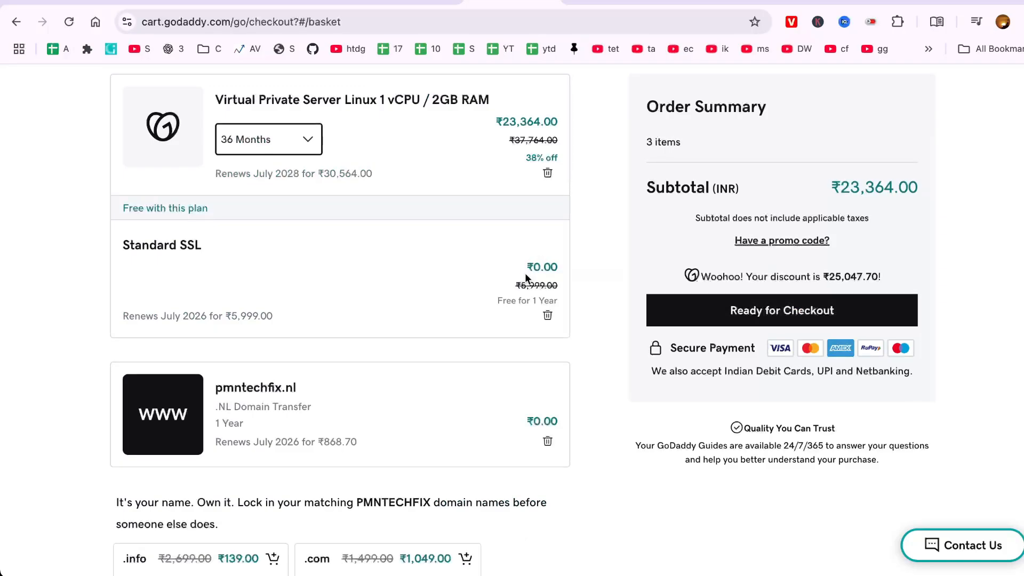
scroll(up, 3)
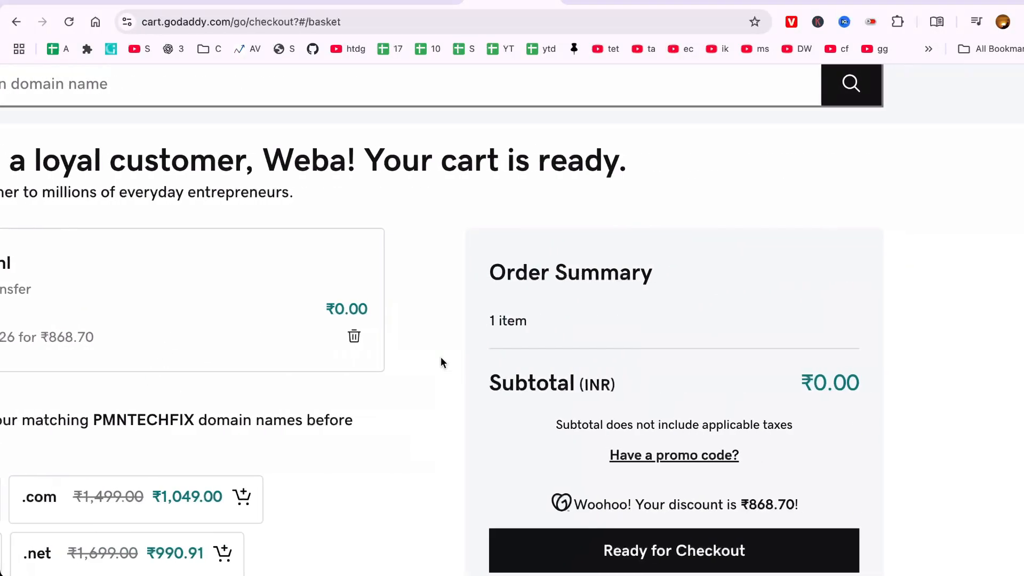
scroll(down, 3)
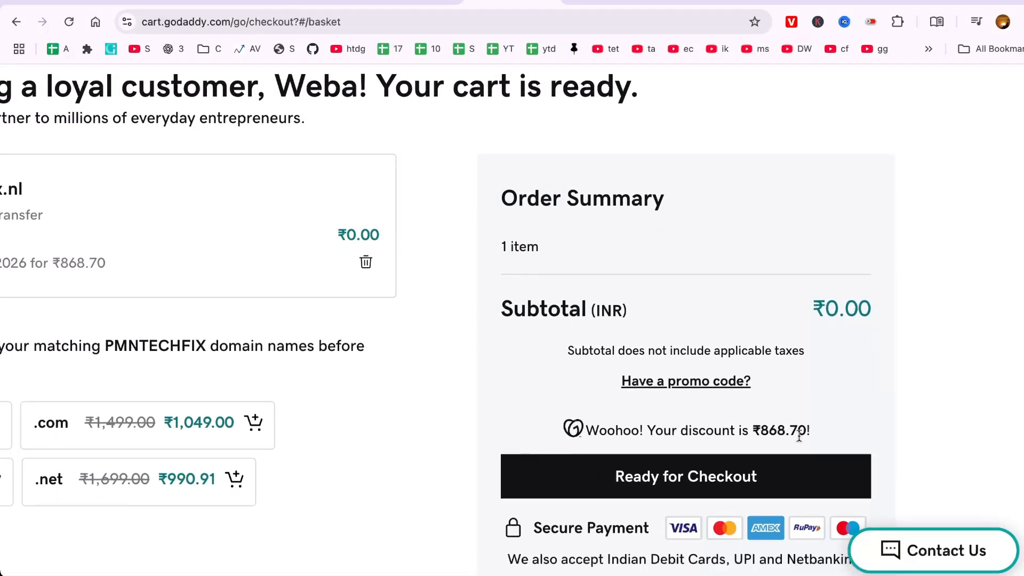
mouse_move(776, 431)
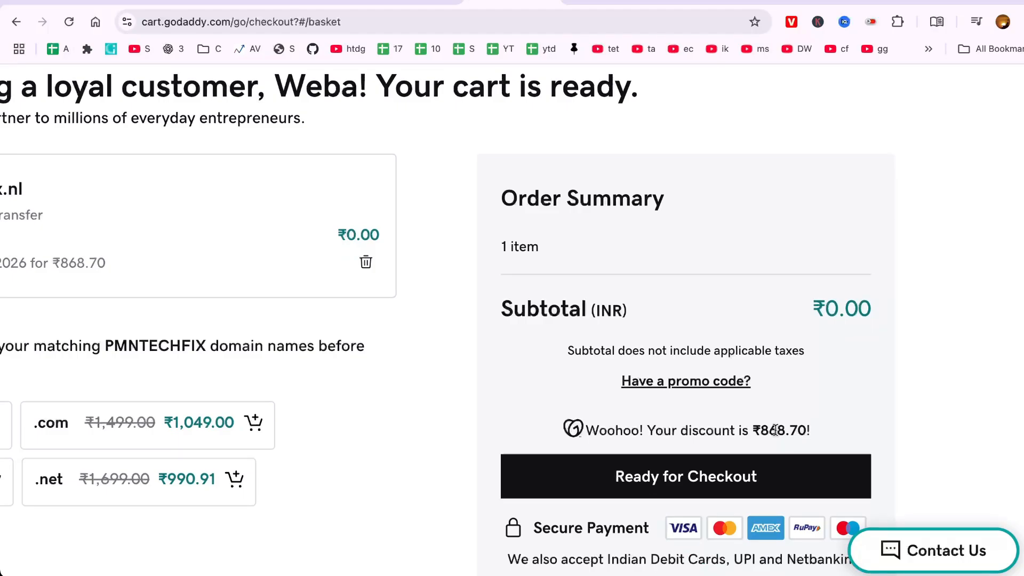
scroll(up, 3)
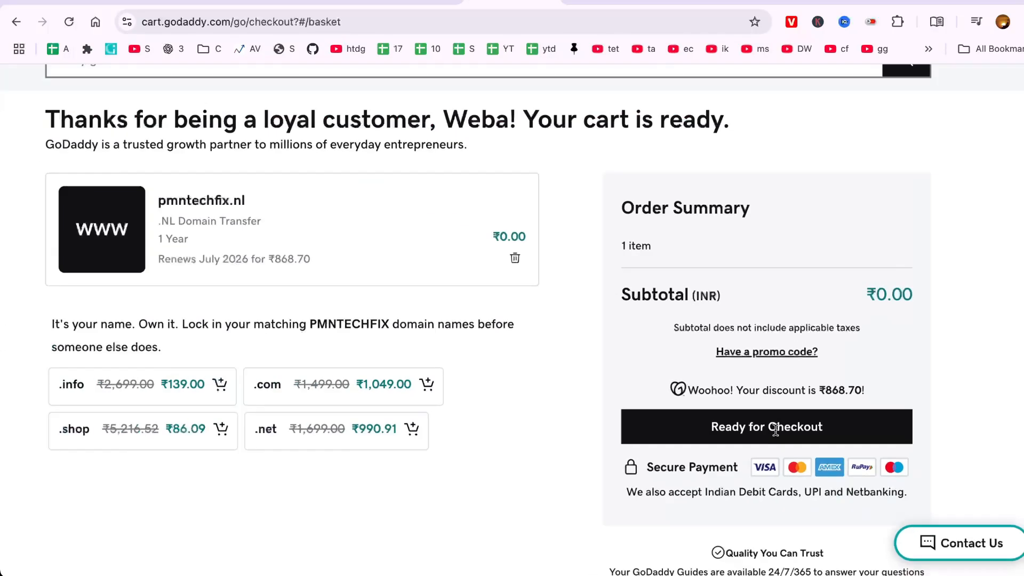
scroll(up, 3)
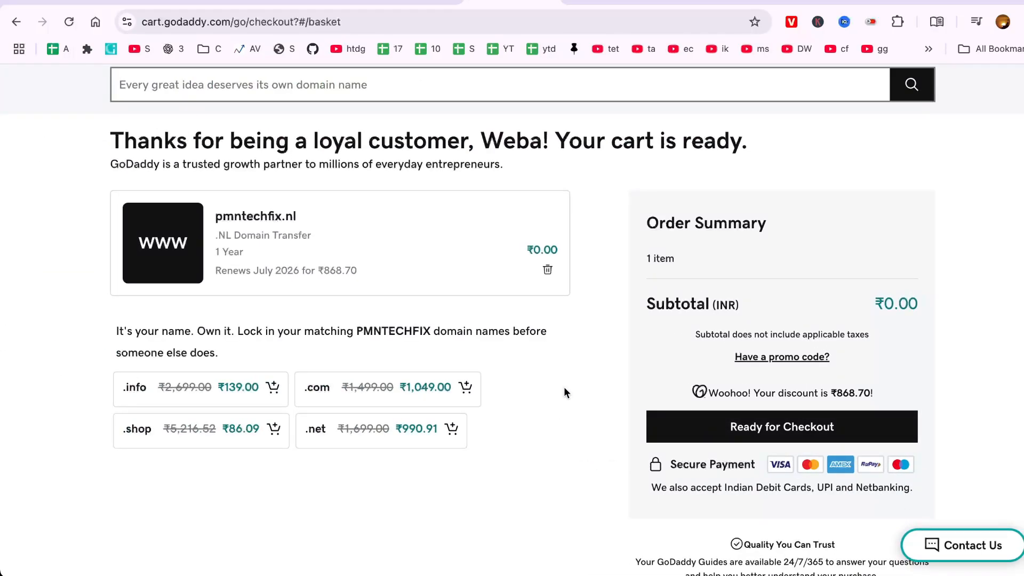
scroll(up, 3)
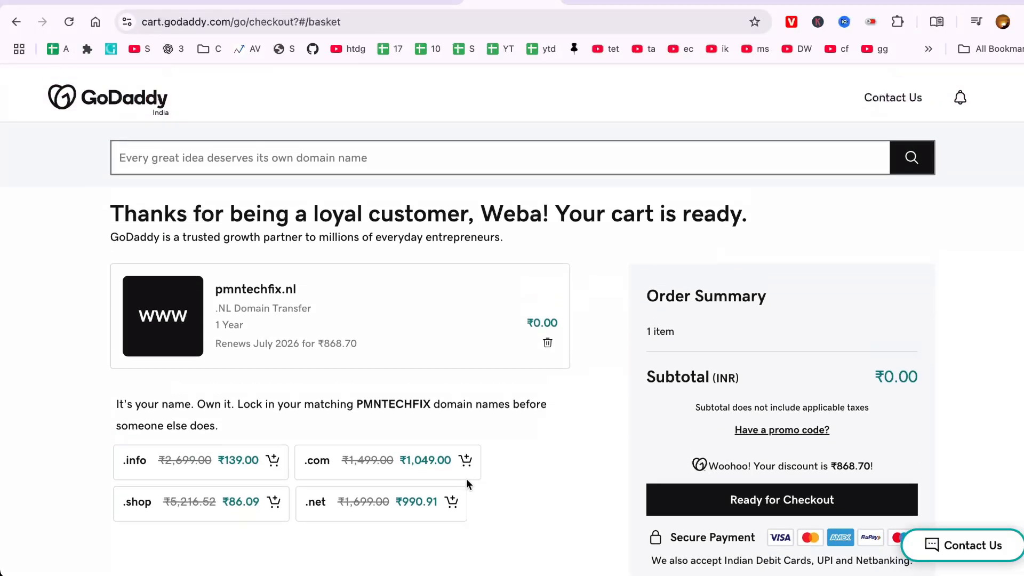